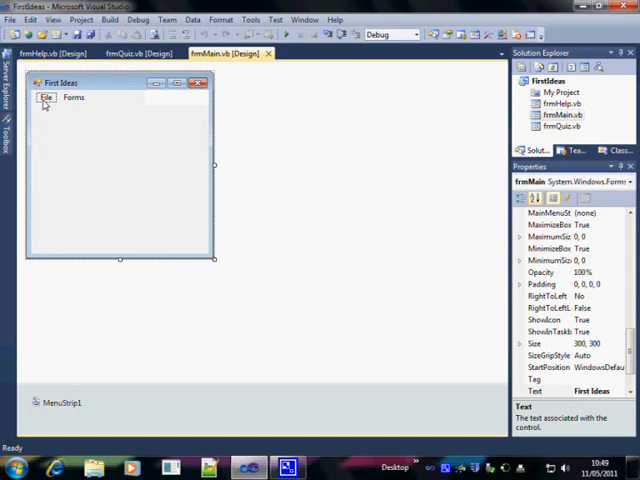
Generate the empty ExitToolStripMenuItem_Click handler from the File menu's Exit item.
left_click(46, 96)
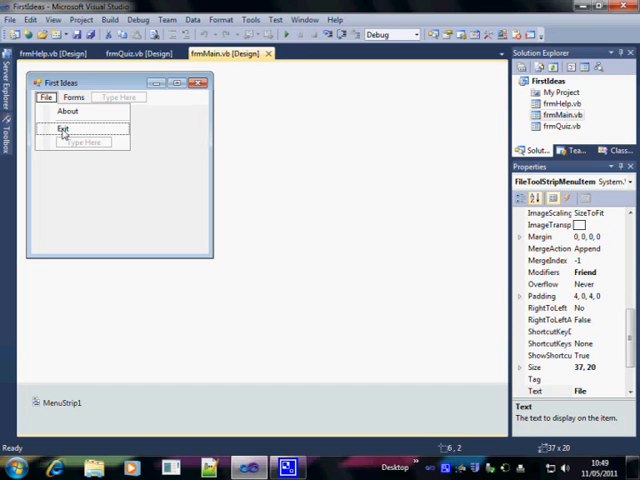
left_click(64, 128)
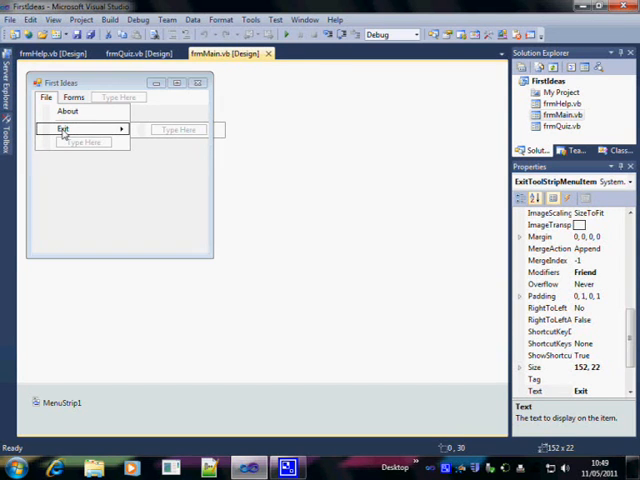
double_click(64, 128)
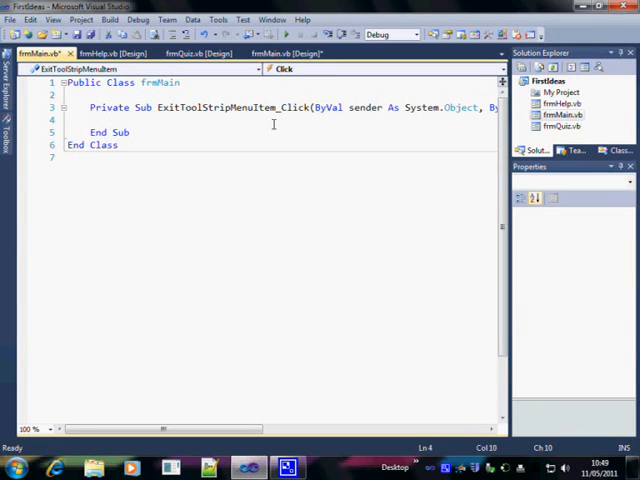
Have the Exit handler call Application.Exit().
type("application")
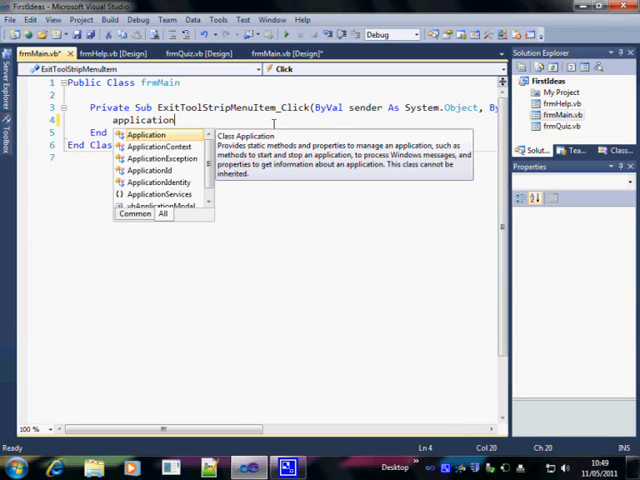
type(".")
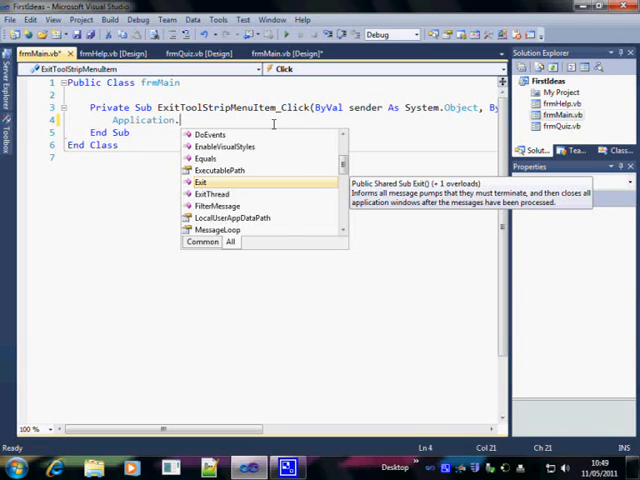
type("exit")
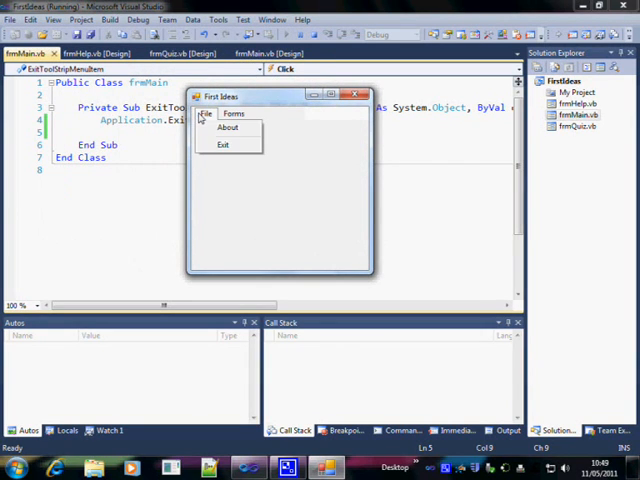
Run the First Ideas form and close it via File > Exit.
left_click(224, 144)
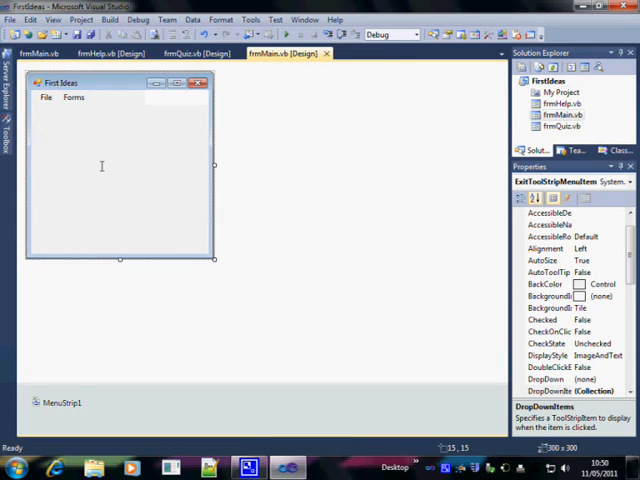
Generate the empty AboutToolStripMenuItem_Click handler from the File menu's About item.
left_click(44, 96)
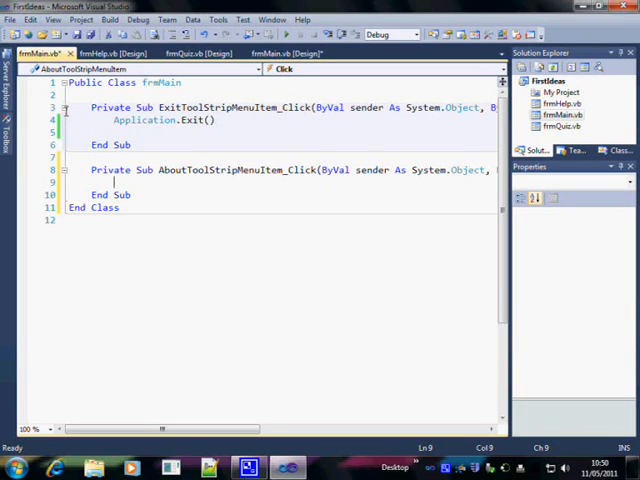
Start a MessageBox.Show(" call with an empty message in the About handler.
type("message")
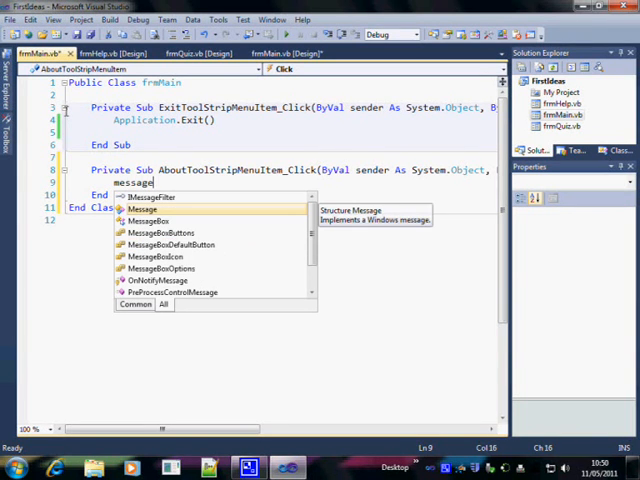
type("box")
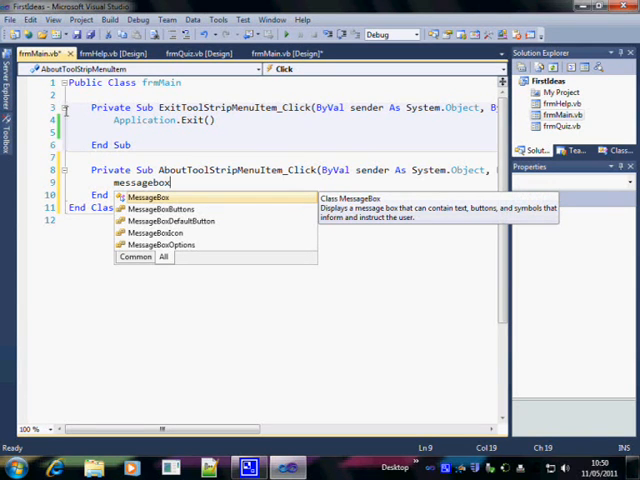
type(".show")
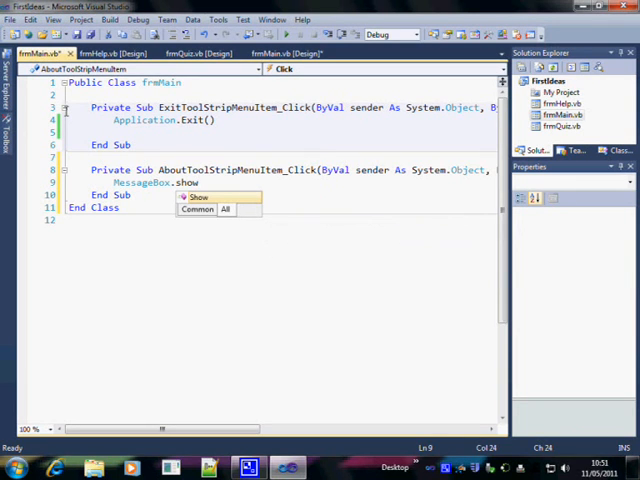
type("(")
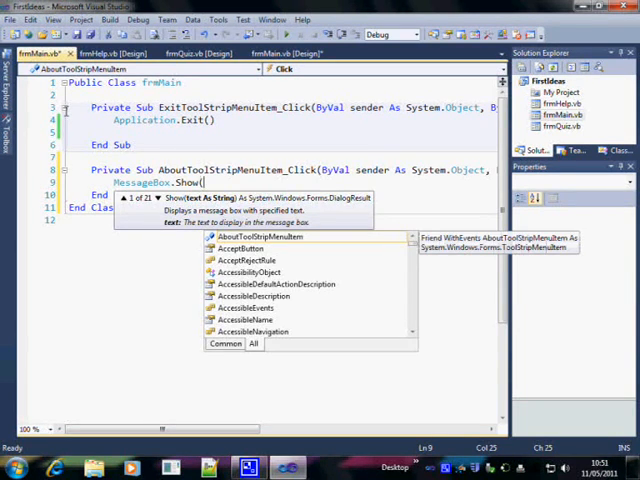
type("\"")
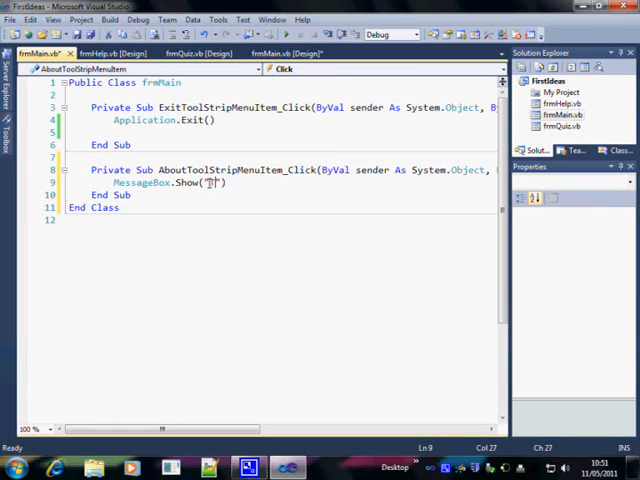
Fill the MessageBox text with the creator credit line and close the call.
type("his wonderful program")
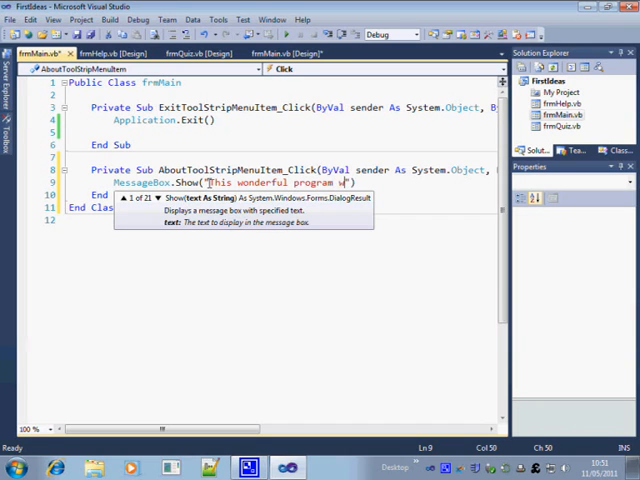
type("was created by Andy Wicks")
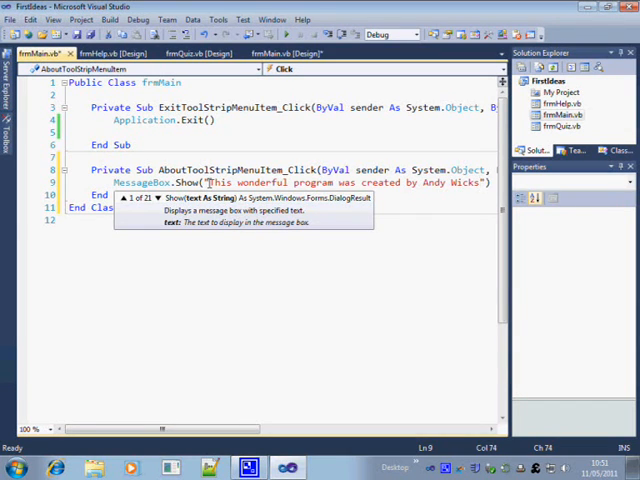
type(")")
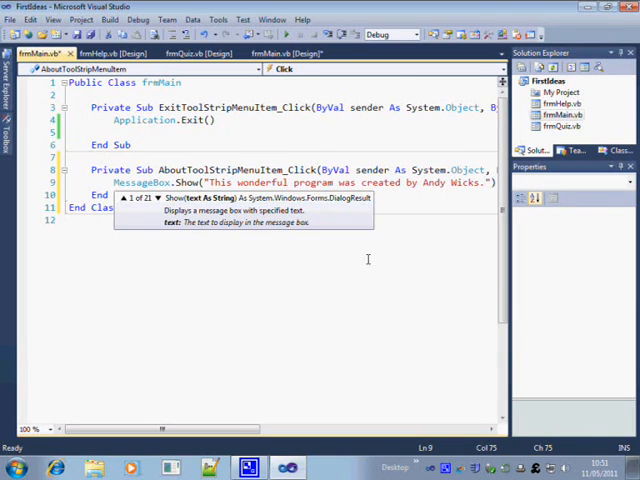
mouse_move(370, 258)
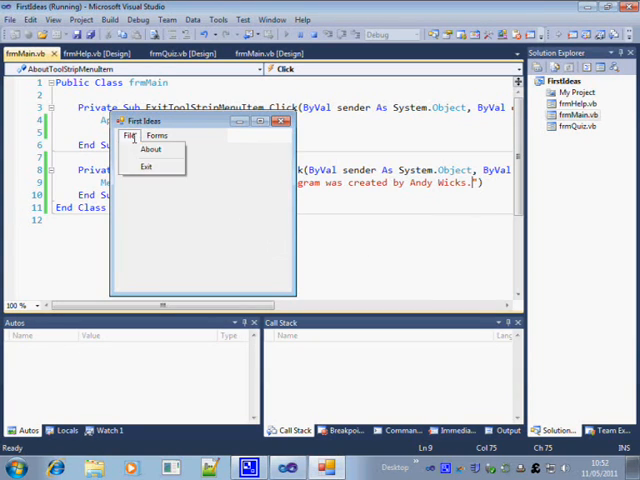
mouse_move(146, 166)
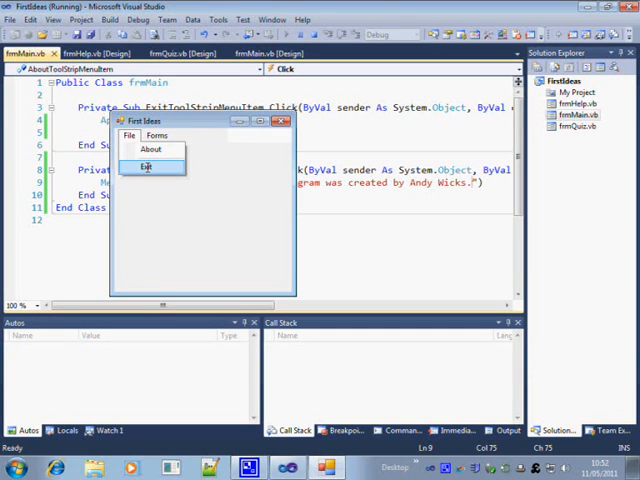